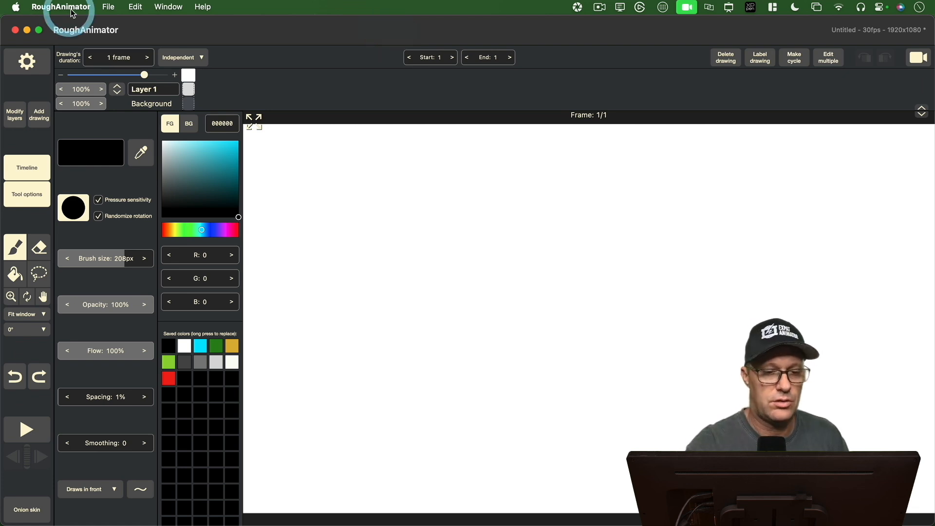
Check the version info, draw two pressure-sensitive strokes, then a uniform stroke without pressure.
left_click(57, 7)
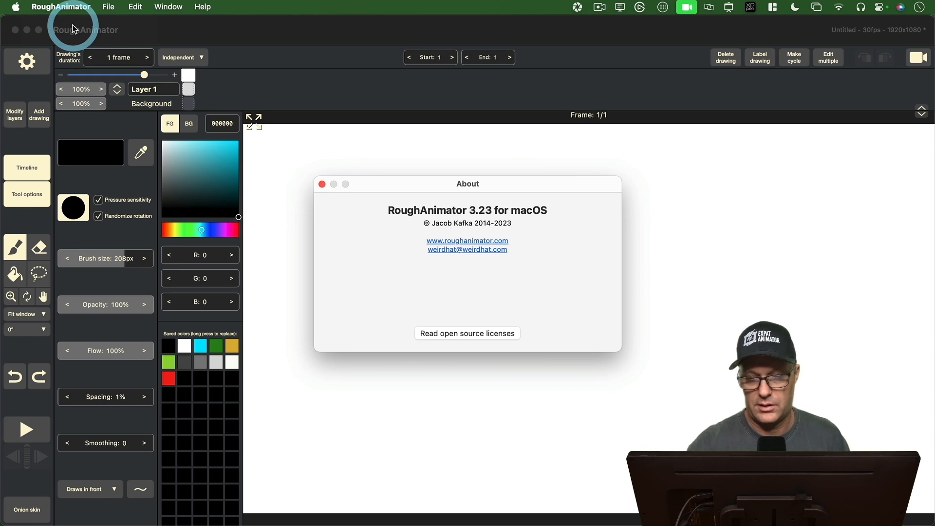
mouse_move(338, 202)
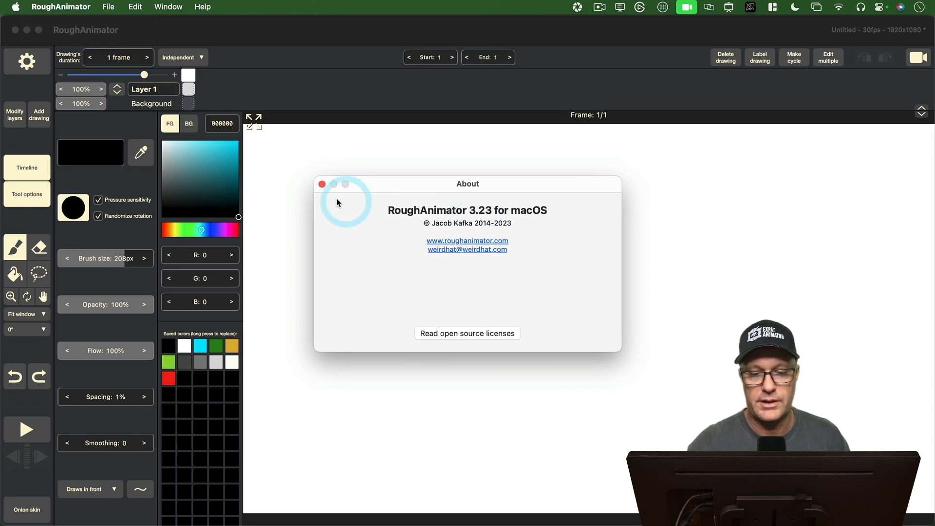
left_click(322, 184)
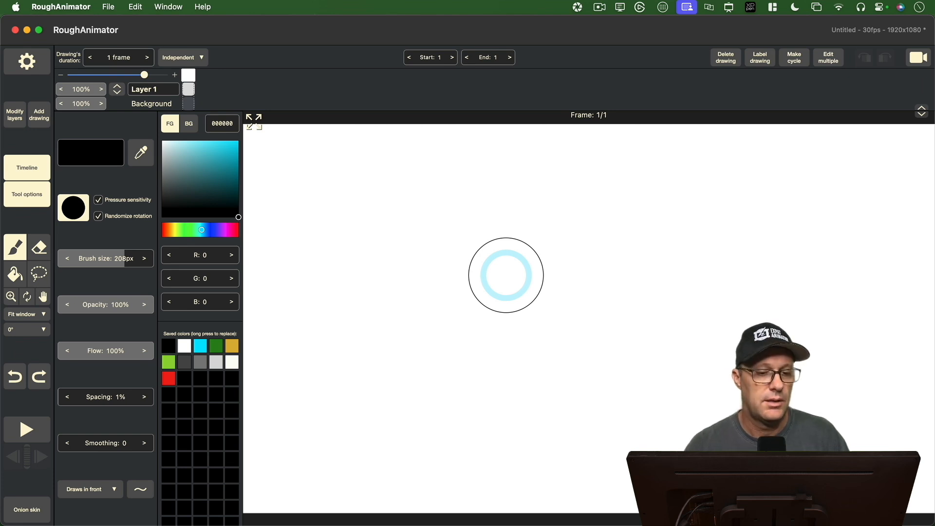
mouse_move(417, 353)
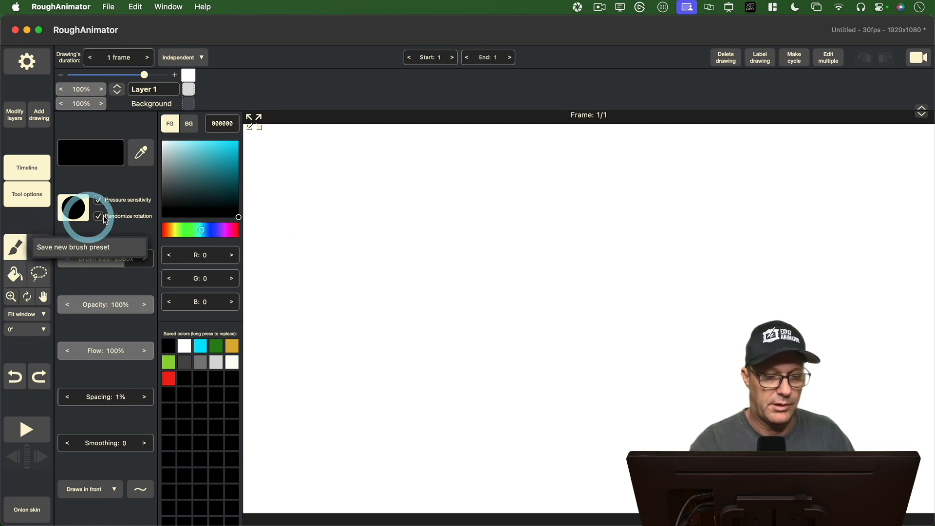
left_click_drag(319, 164, 345, 468)
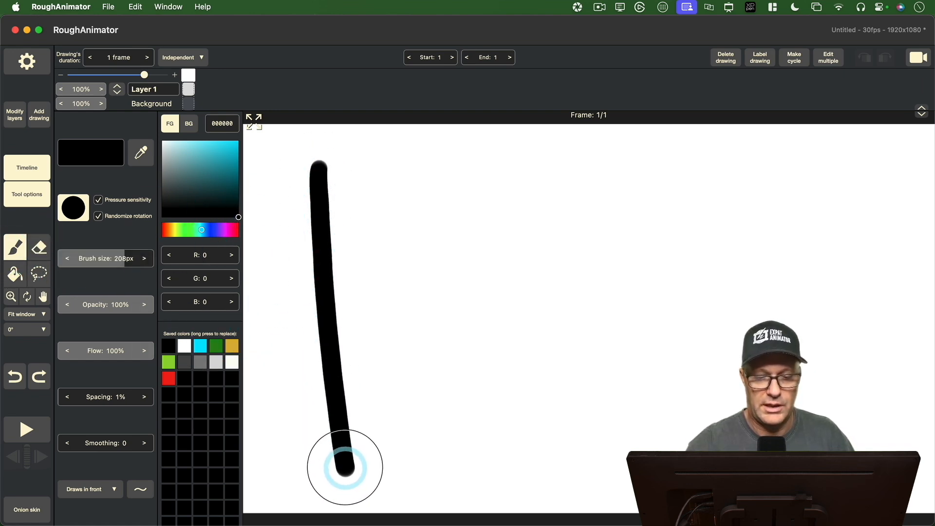
left_click_drag(383, 172, 407, 471)
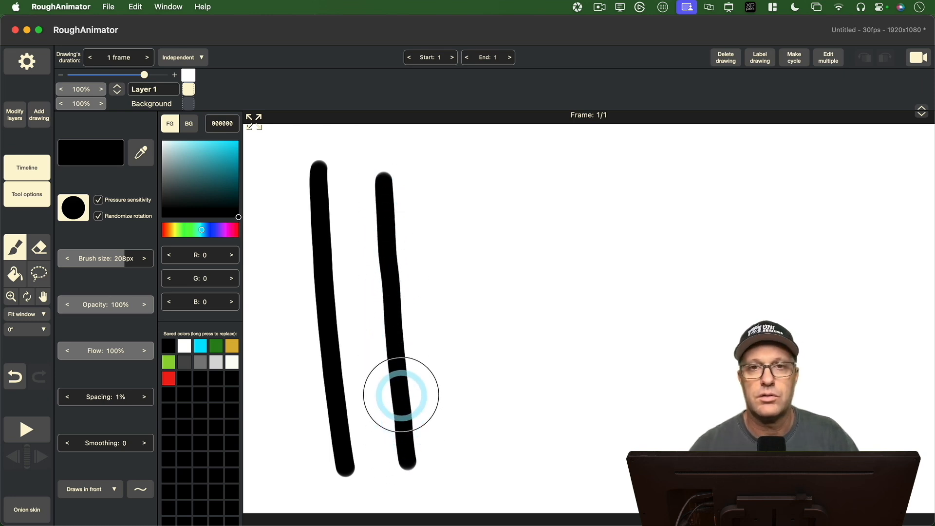
mouse_move(432, 413)
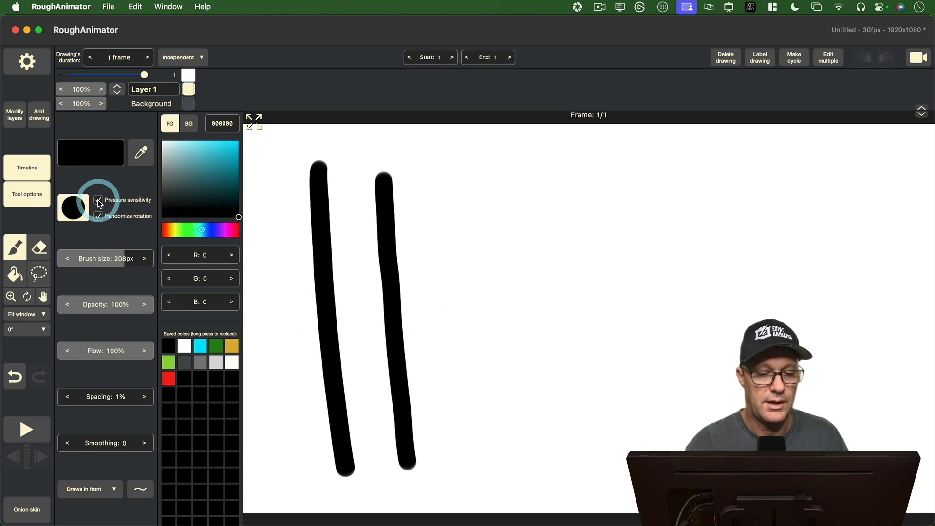
left_click_drag(441, 161, 462, 423)
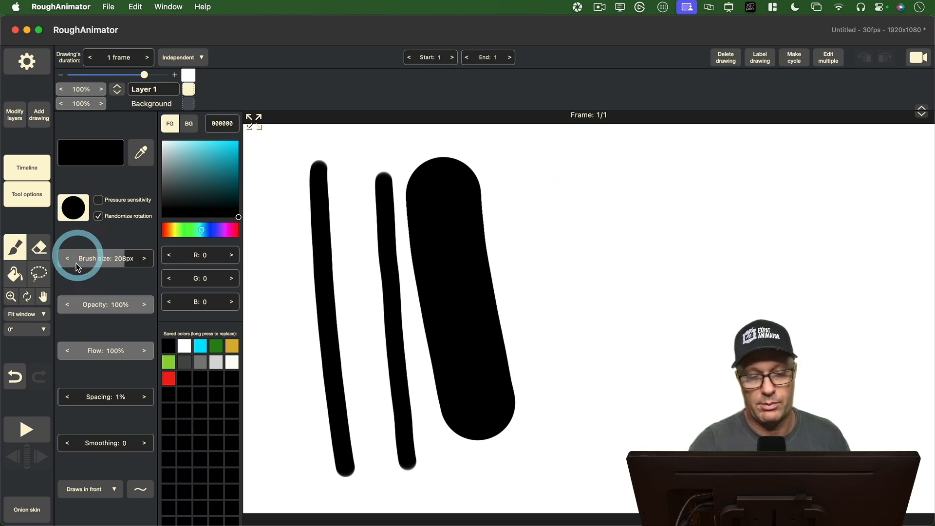
left_click(98, 200)
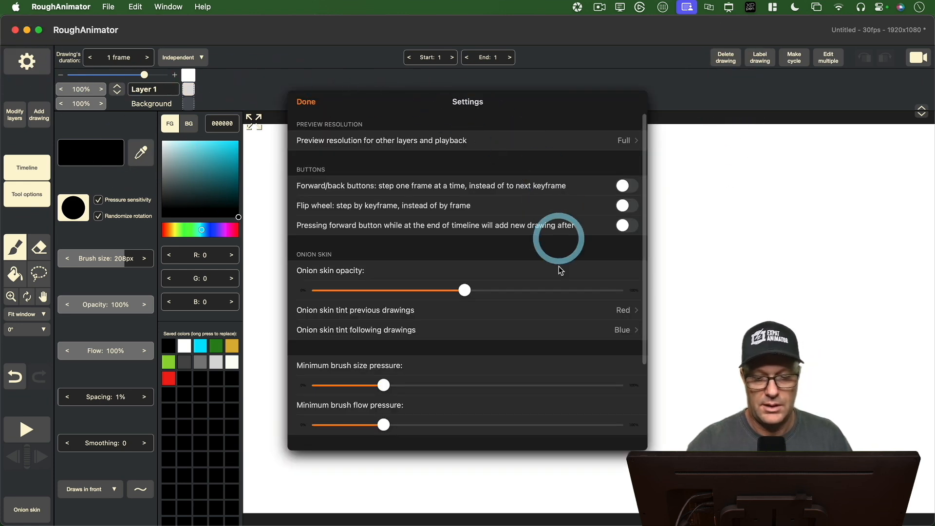
Drag minimum brush size pressure fully left, raise minimum flow pressure, and close settings.
scroll("down", 3)
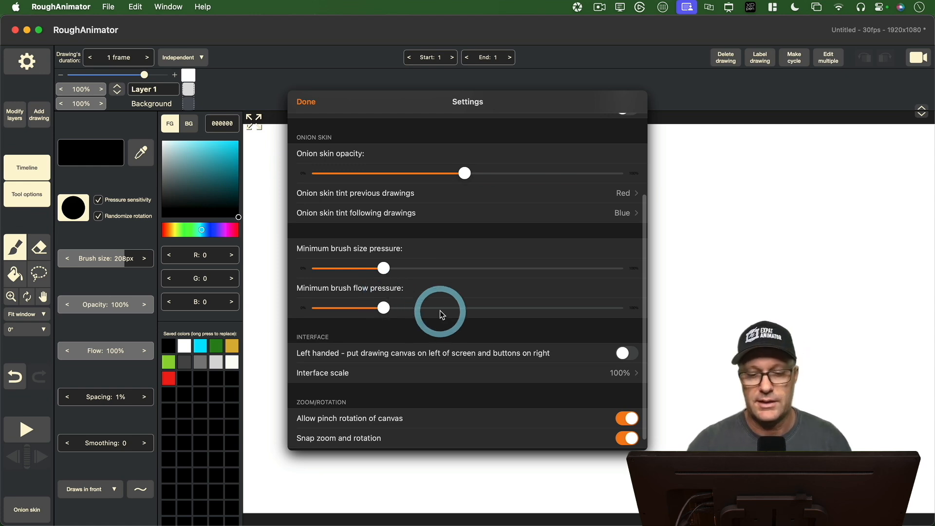
mouse_move(451, 262)
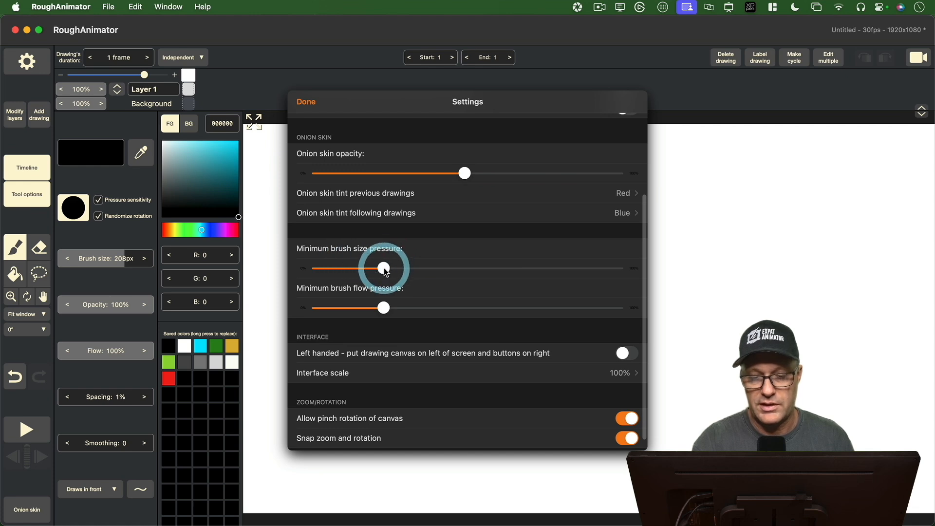
left_click_drag(385, 268, 317, 268)
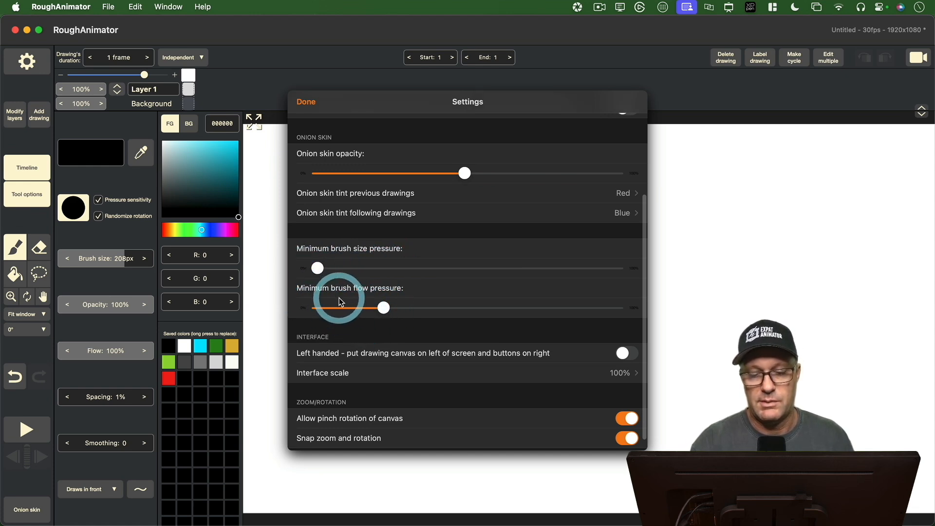
left_click_drag(382, 308, 558, 308)
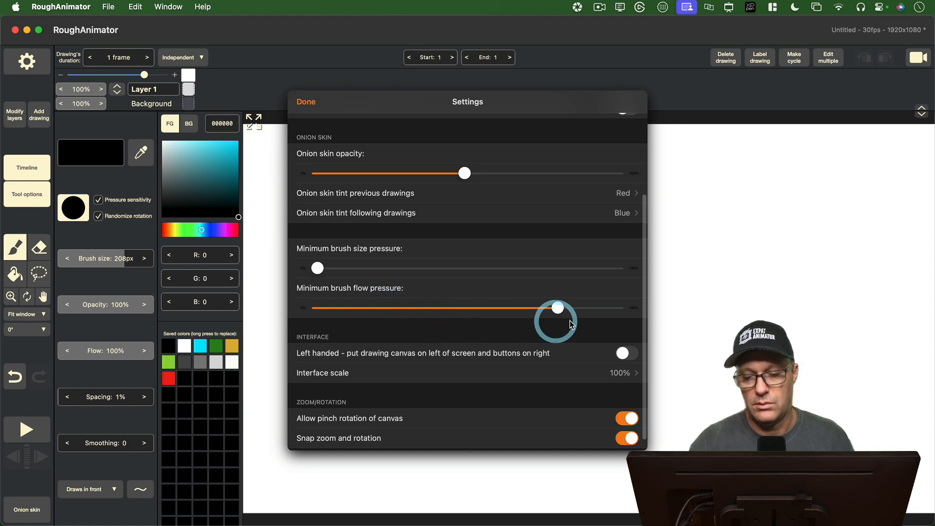
left_click(306, 102)
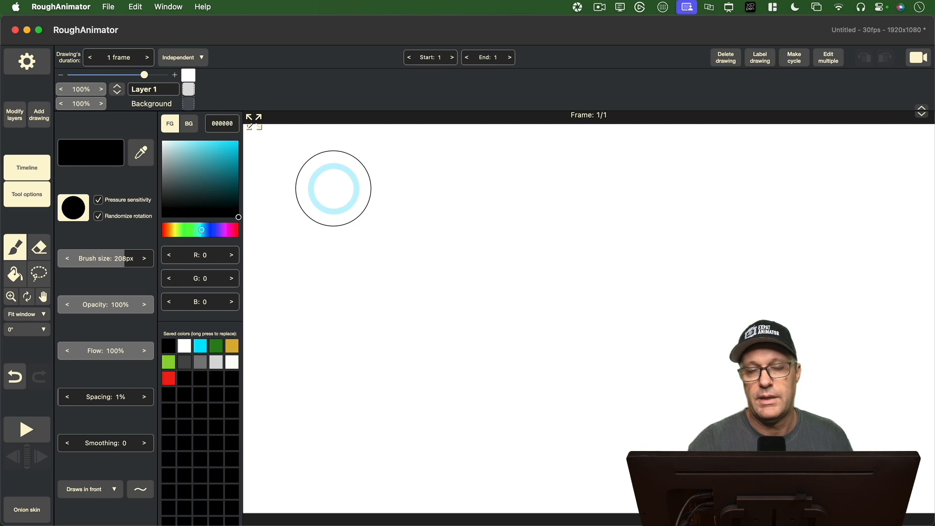
Draw three tapering thick-to-thin test strokes and increase the brush size to 300px.
left_click_drag(332, 158, 335, 316)
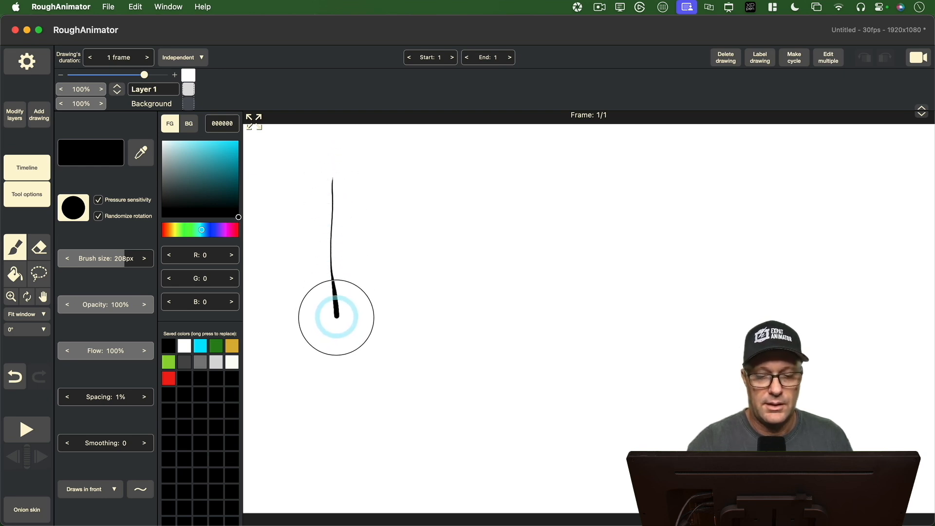
left_click_drag(334, 281, 356, 459)
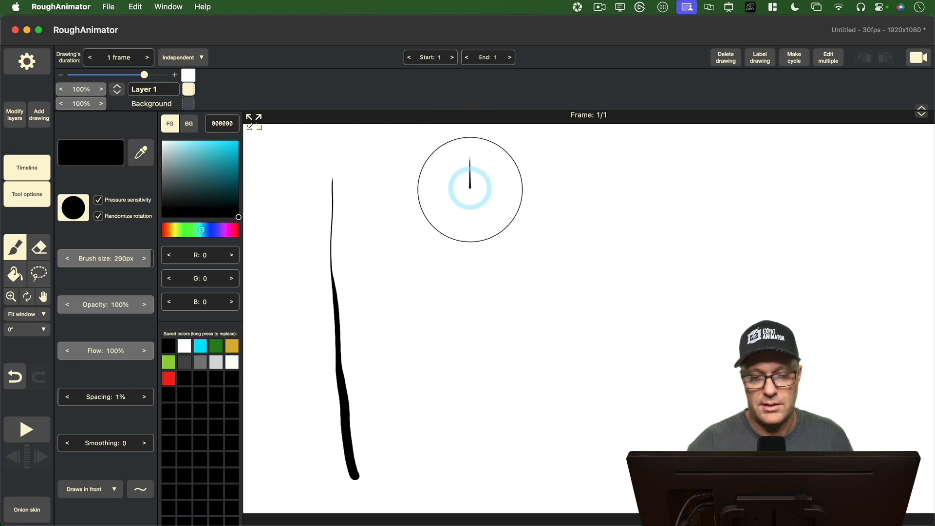
left_click_drag(471, 158, 478, 454)
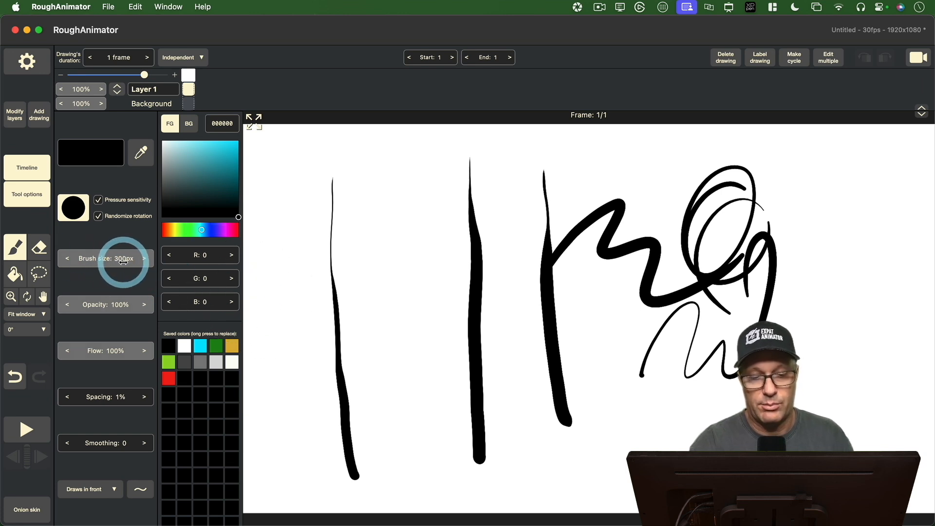
left_click(26, 61)
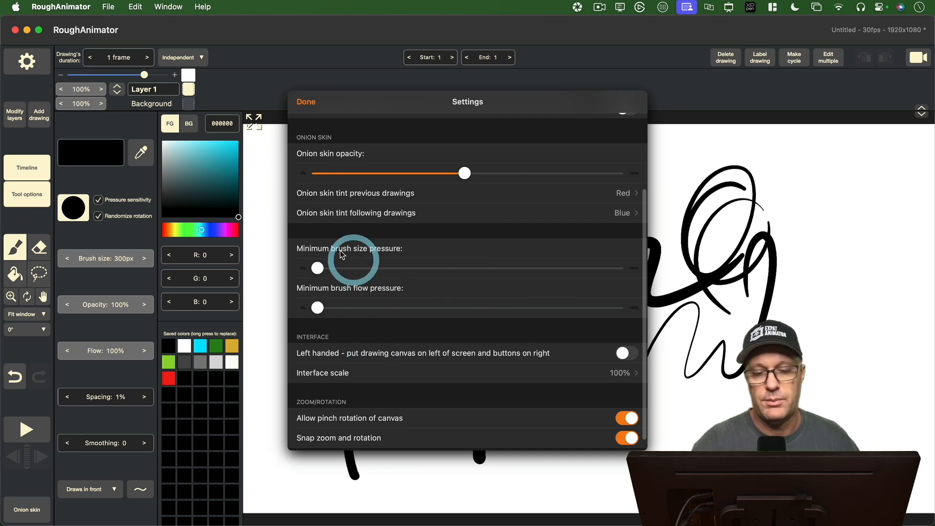
Raise both minimum size and flow pressure to maximum and draw a test stroke.
left_click(306, 102)
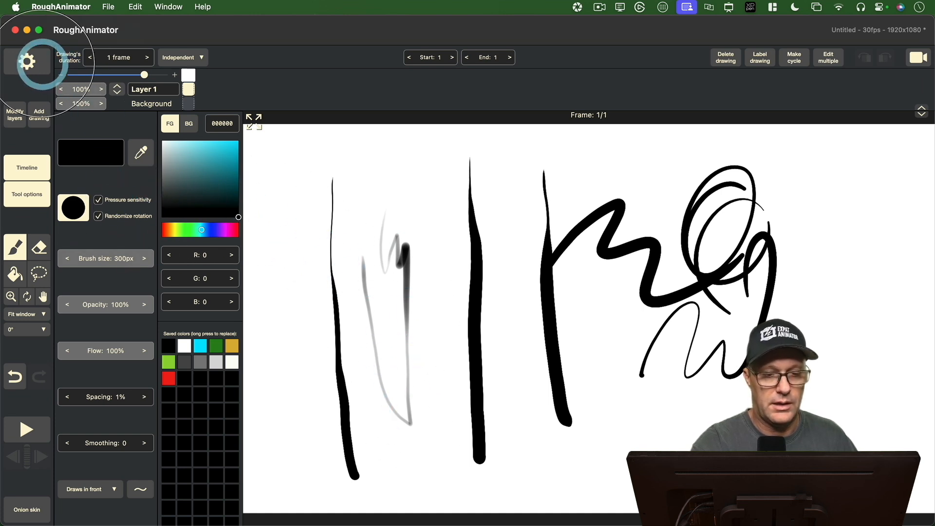
left_click(28, 61)
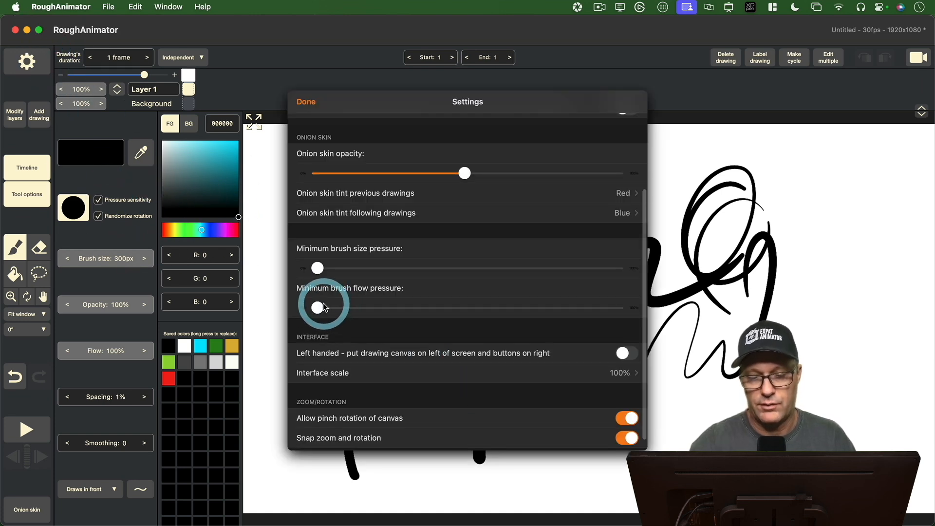
left_click_drag(316, 307, 617, 307)
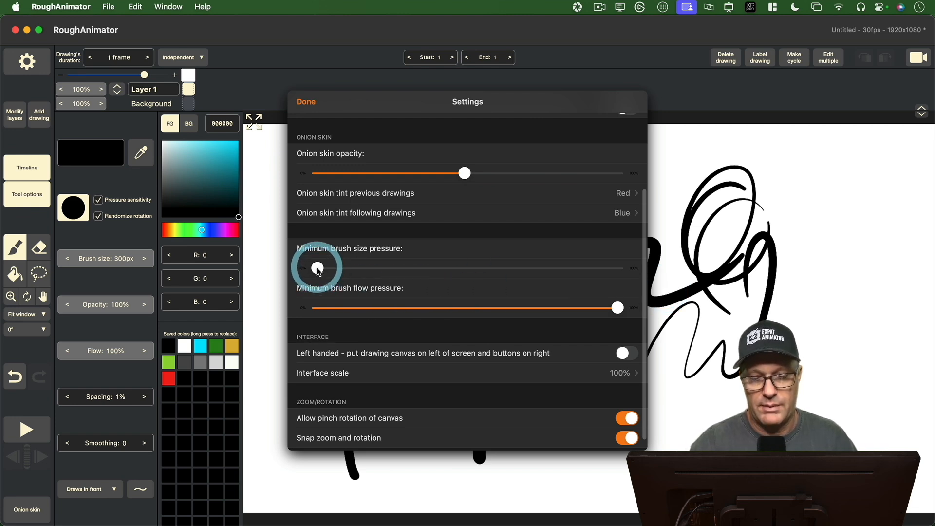
left_click_drag(316, 267, 617, 268)
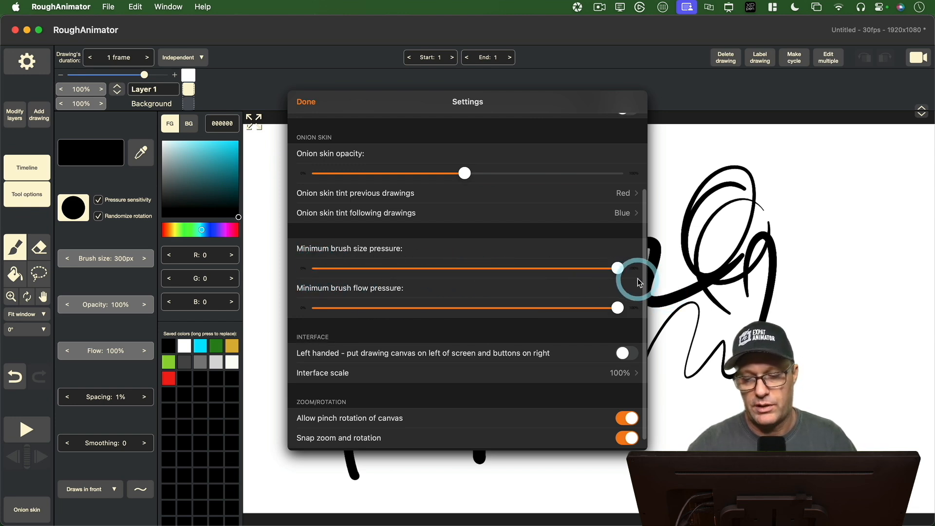
left_click(306, 102)
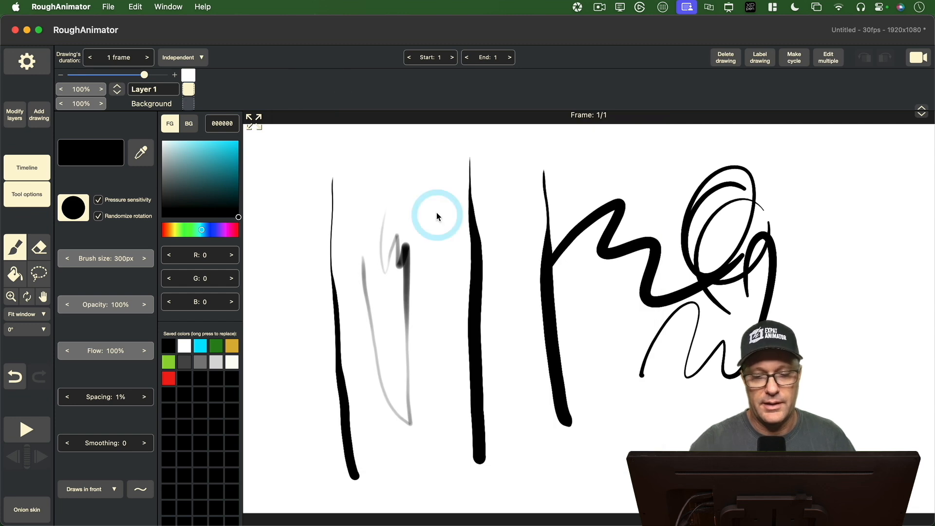
left_click_drag(435, 215, 531, 251)
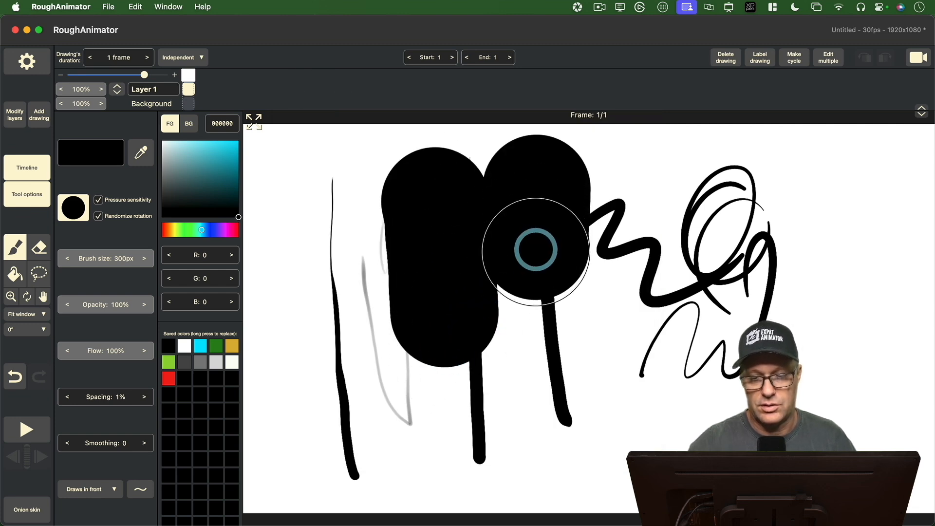
Lower minimum brush size pressure back to its lowest and close settings.
left_click(27, 61)
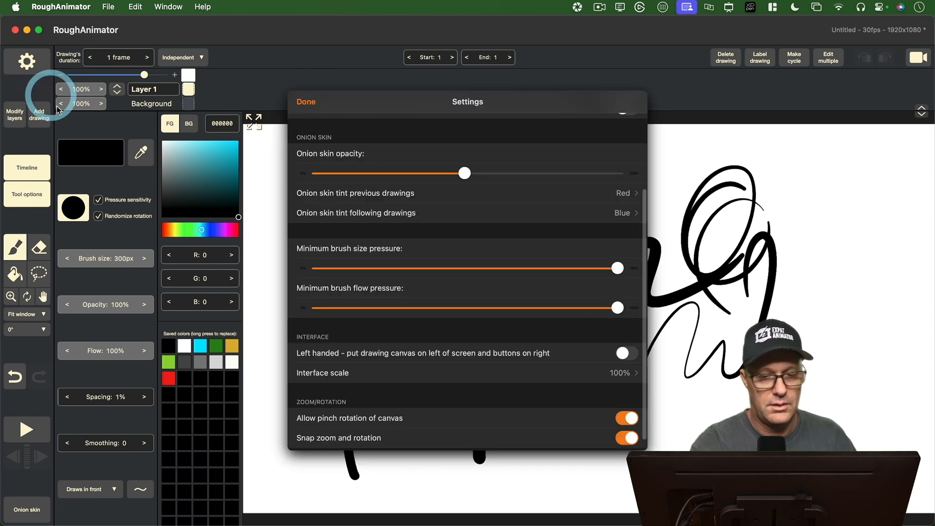
left_click_drag(618, 268, 316, 268)
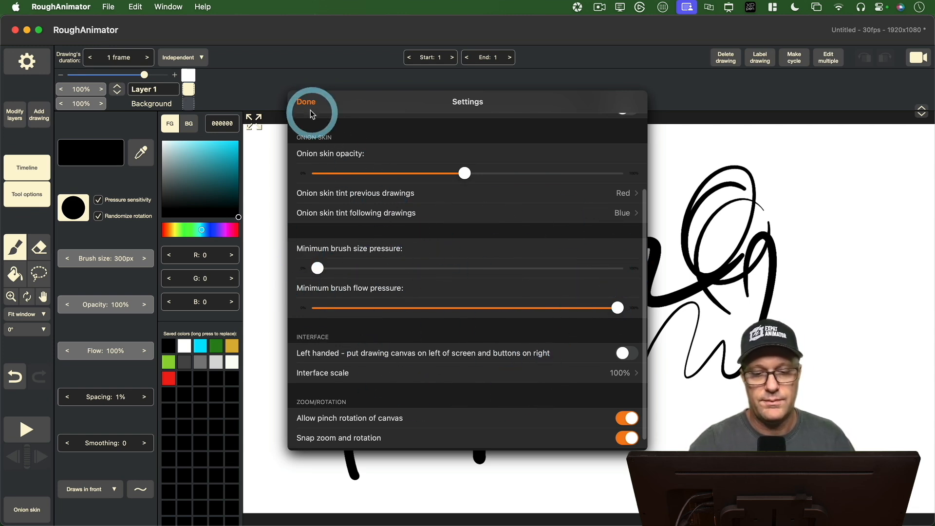
left_click(306, 102)
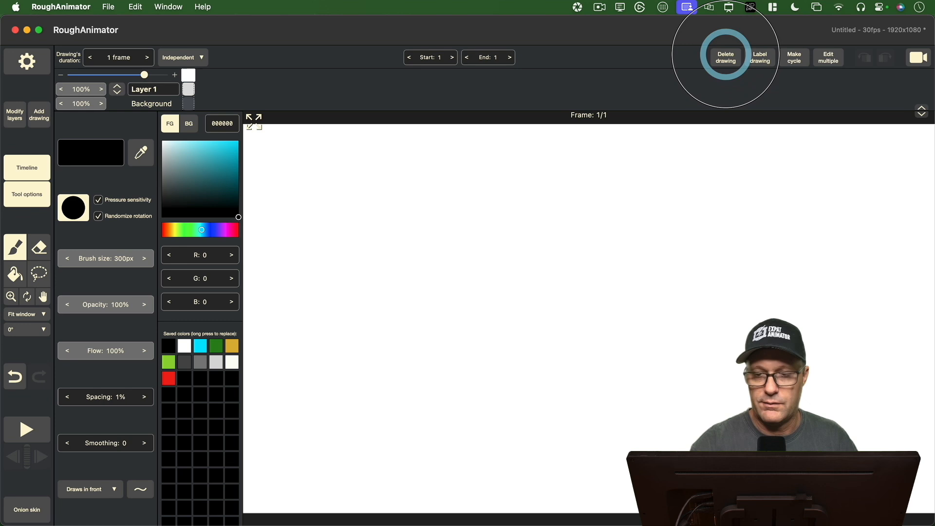